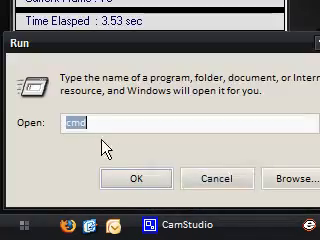
- Launch cmd from the Run box and set its text green with 'color 2'
left_click(136, 178)
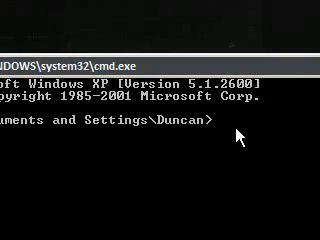
type("color 2")
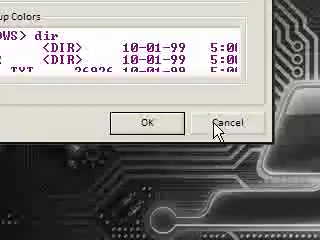
left_click(220, 122)
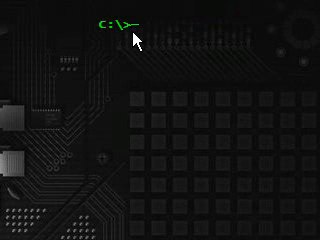
mouse_move(228, 42)
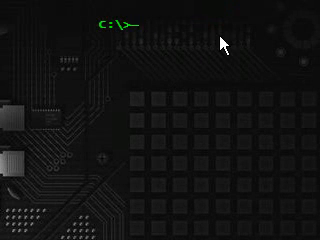
- Run dir at the C:\> prompt to show a green listing over the desktop wallpaper
type("d")
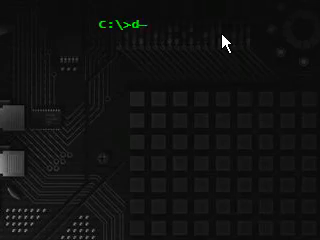
key("Return")
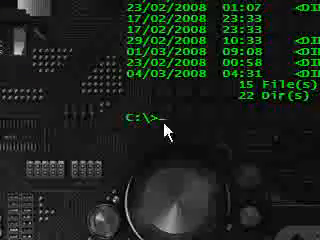
type("dirw")
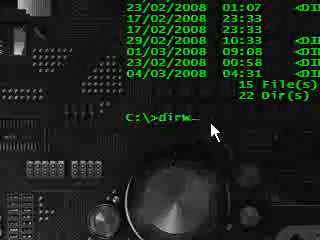
key("Return")
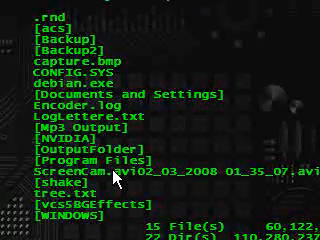
scroll("down", 3)
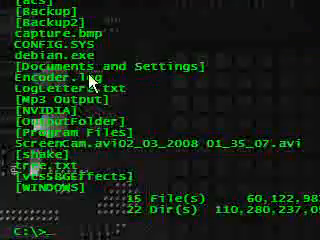
scroll("up", 3)
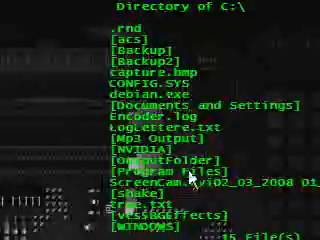
scroll("down", 3)
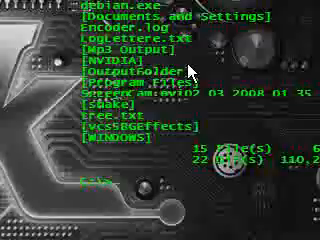
scroll("up", 3)
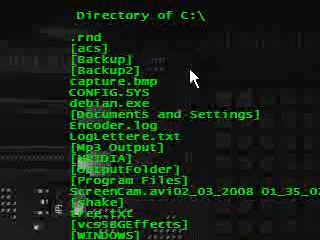
scroll("down", 3)
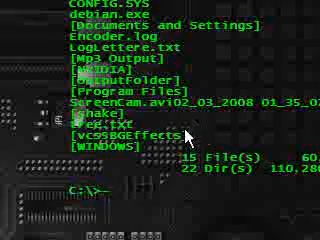
scroll("up", 3)
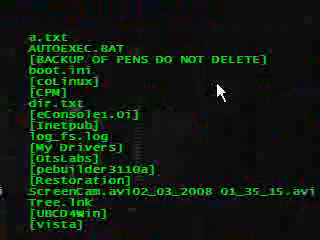
key("Return")
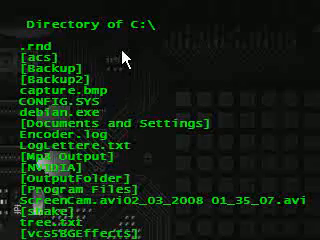
scroll("down", 3)
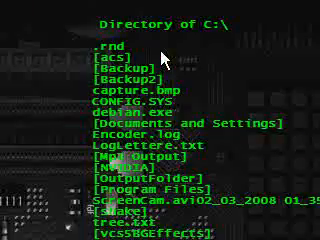
scroll("down", 3)
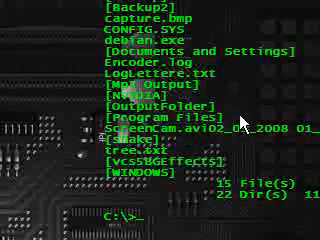
scroll("down", 3)
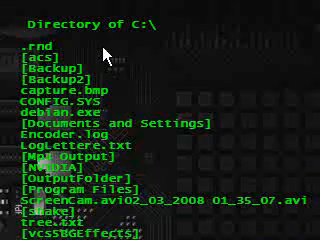
scroll("down", 3)
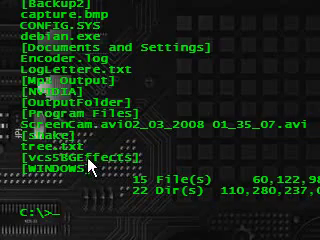